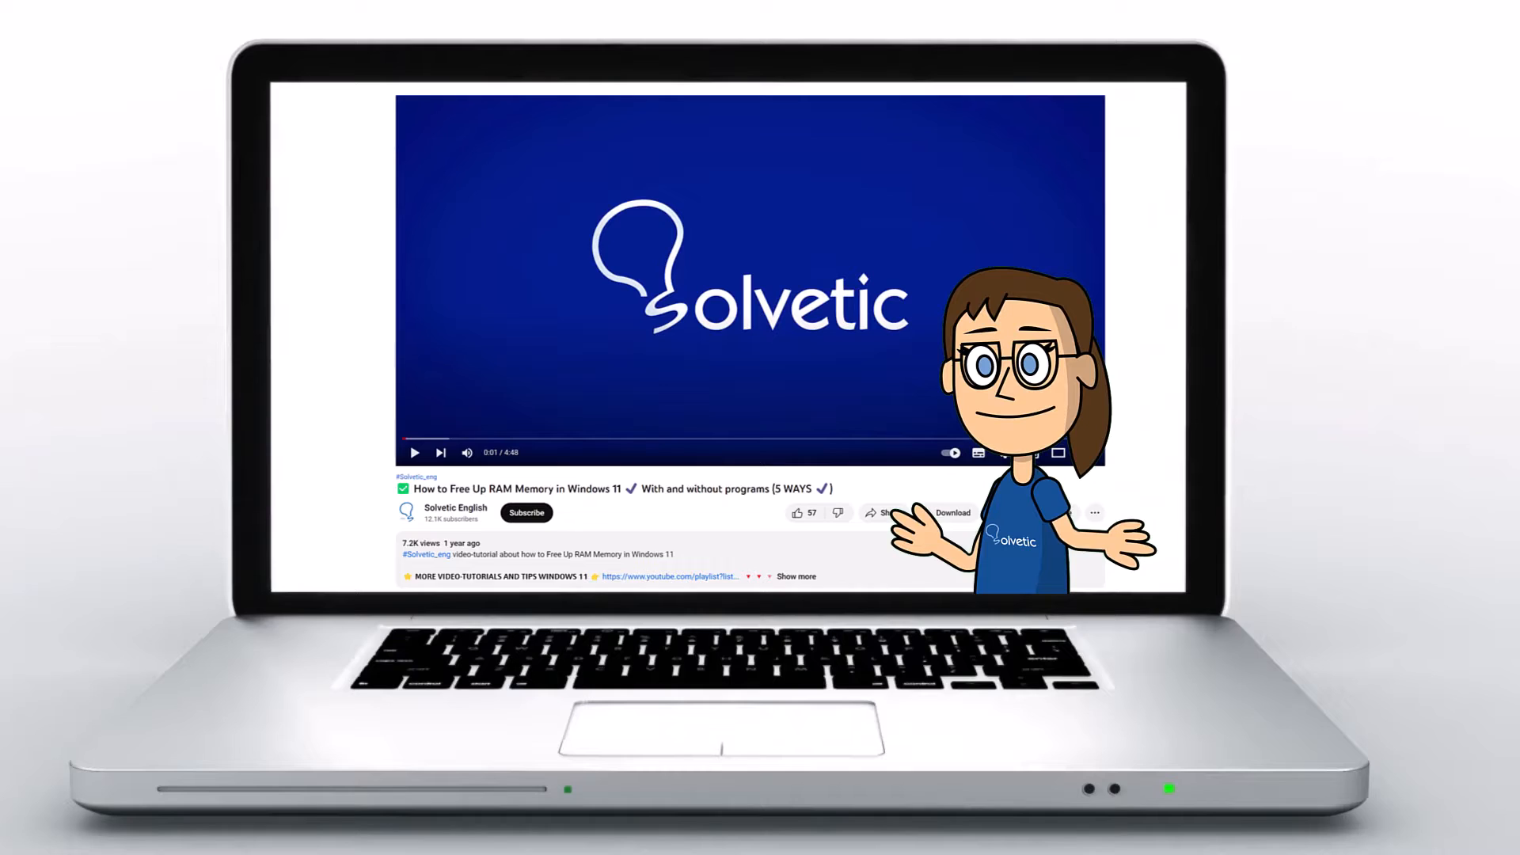
# - Open the full Facebook Settings page via the profile menu's Settings & privacy
pyautogui.click(795, 576)
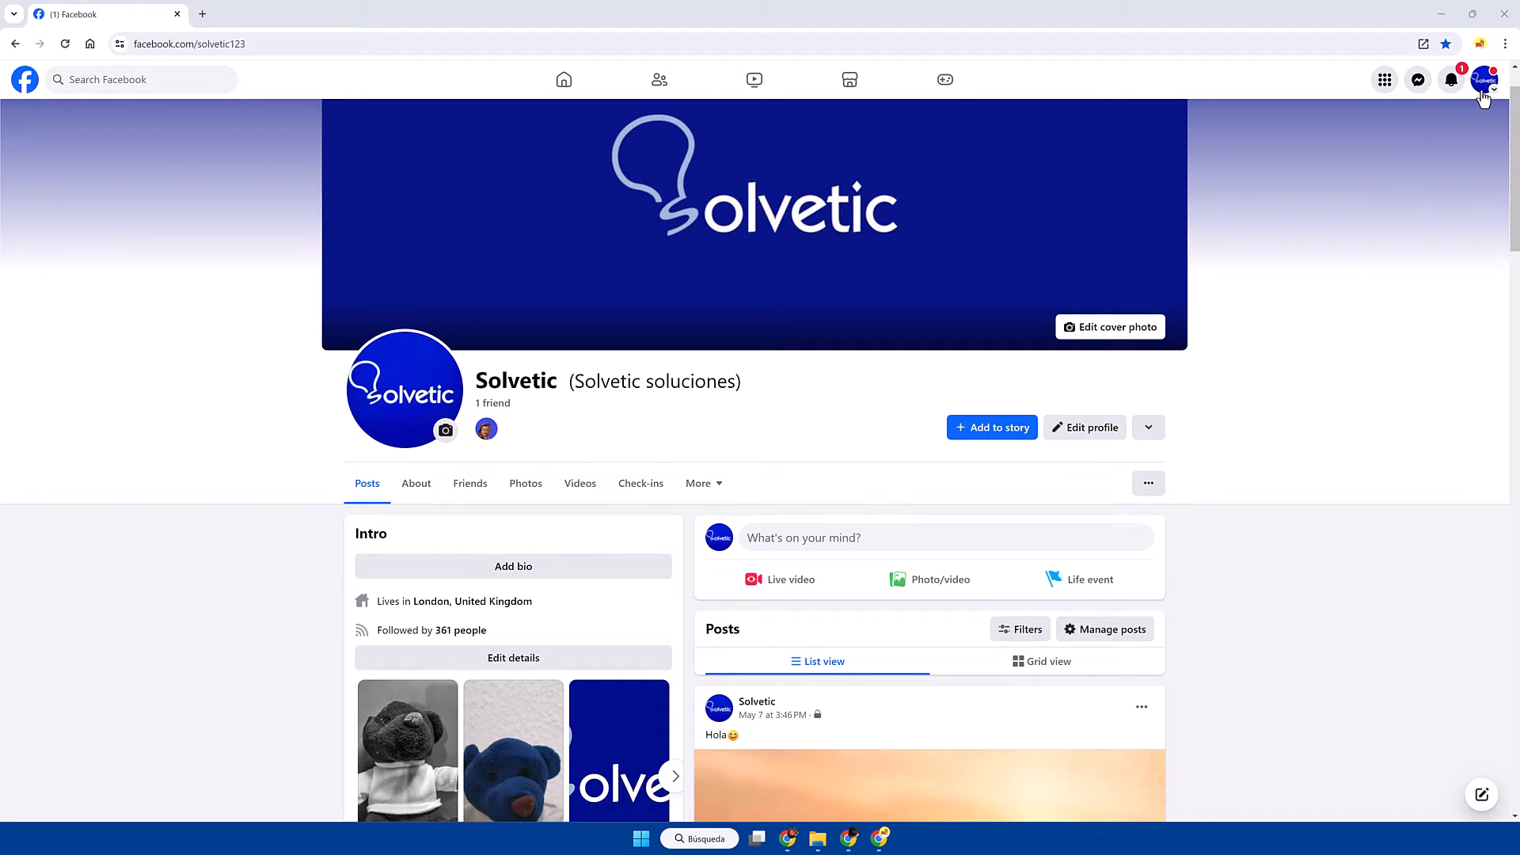
pyautogui.click(1484, 80)
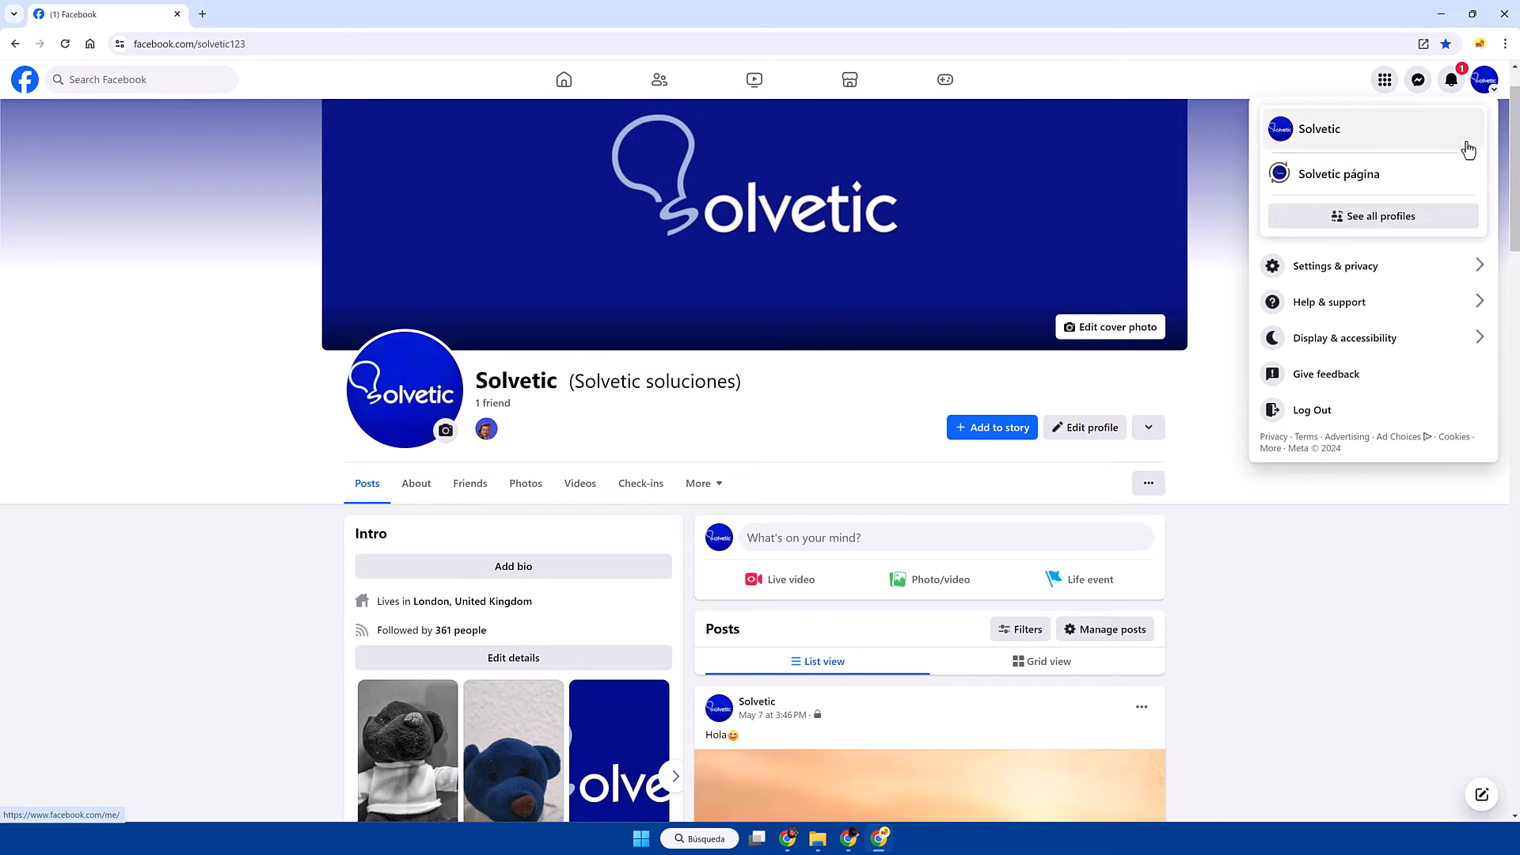
pyautogui.moveTo(1361, 288)
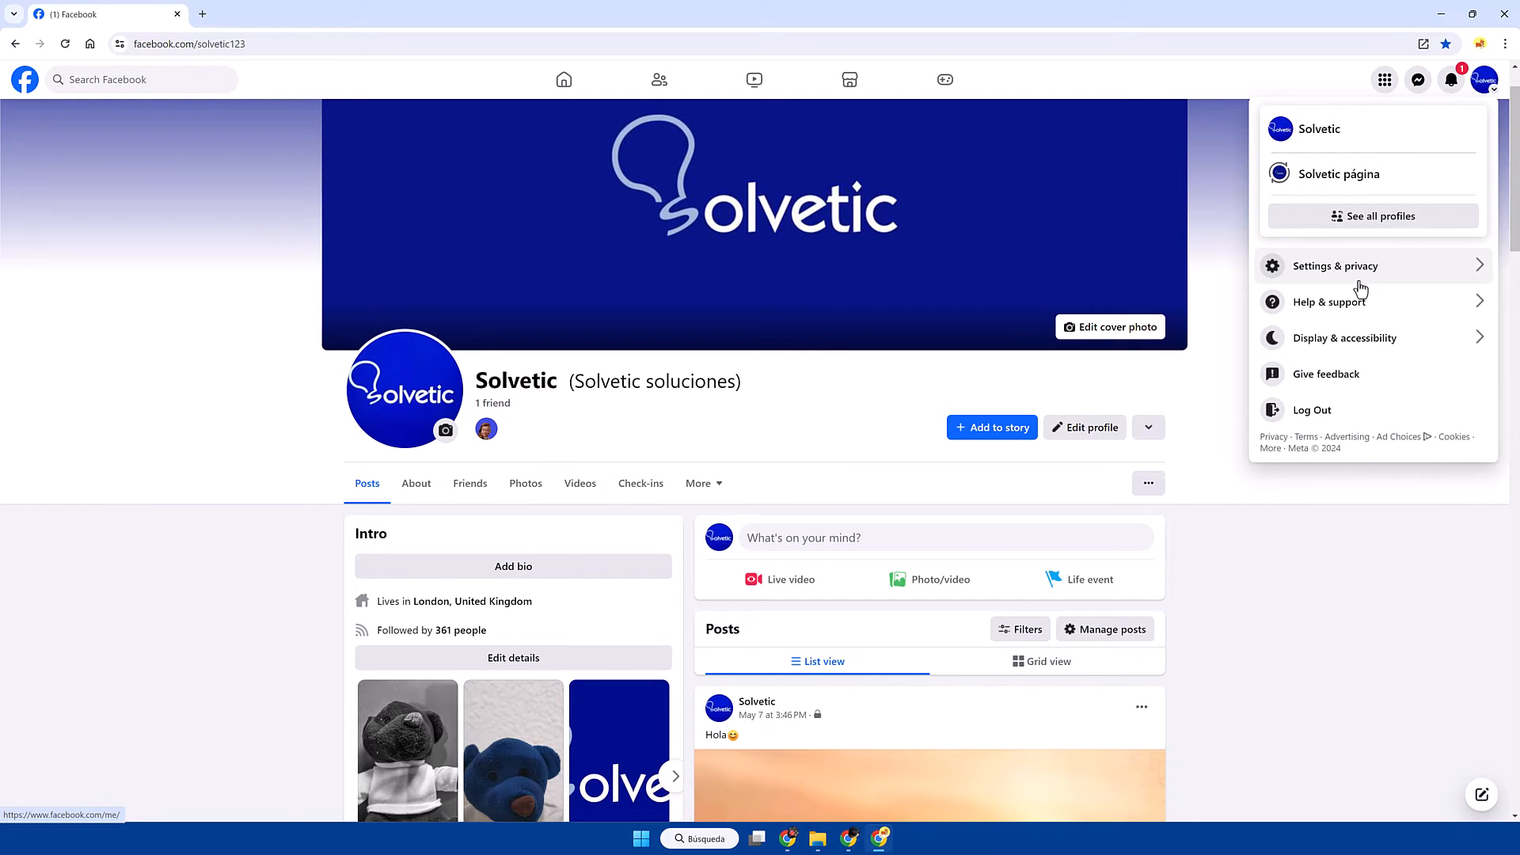
pyautogui.click(1335, 266)
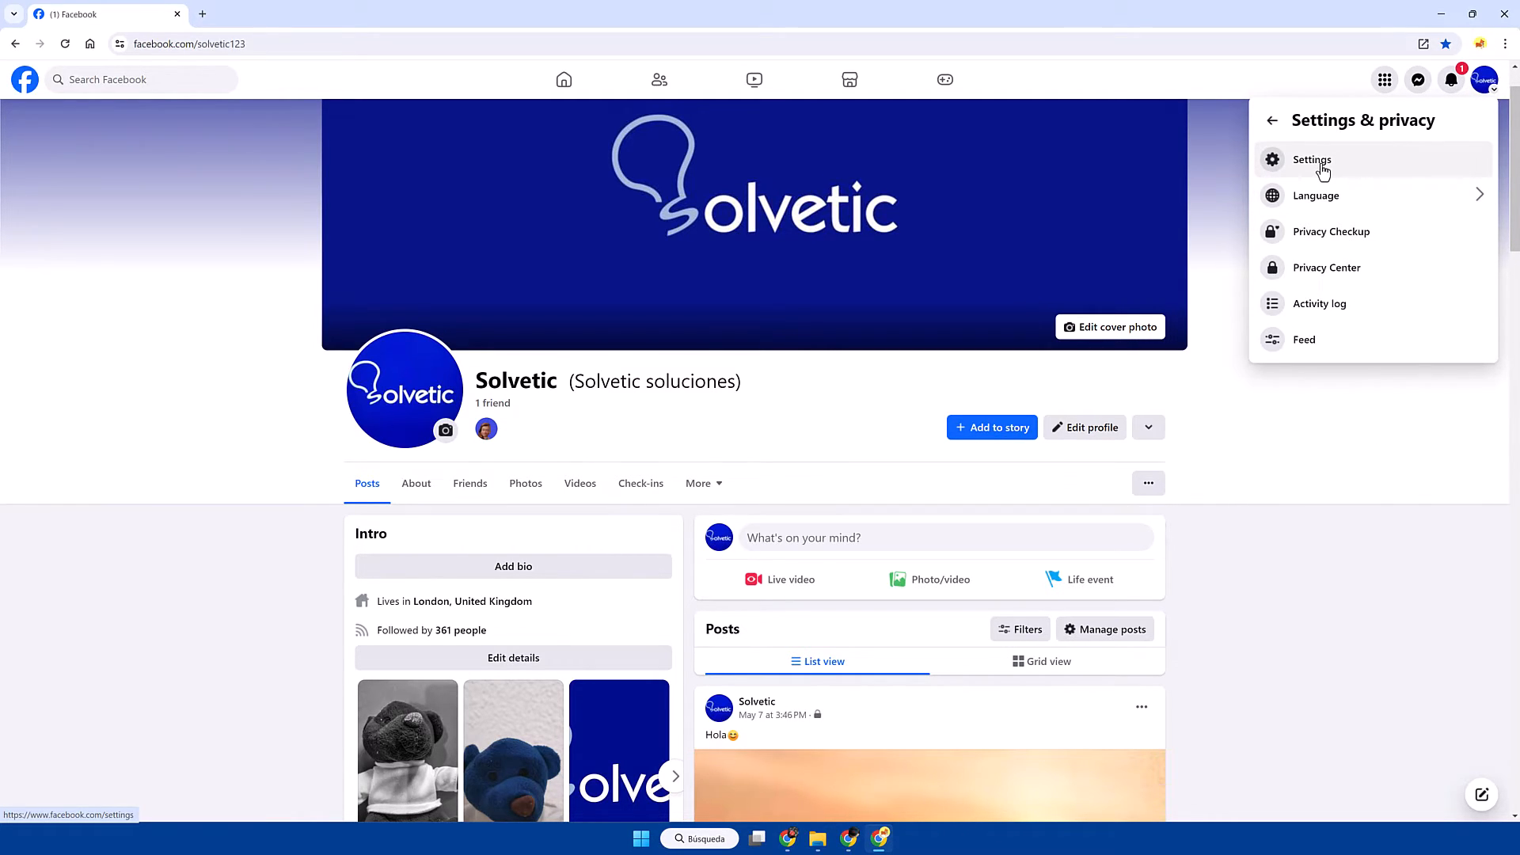
pyautogui.click(1311, 159)
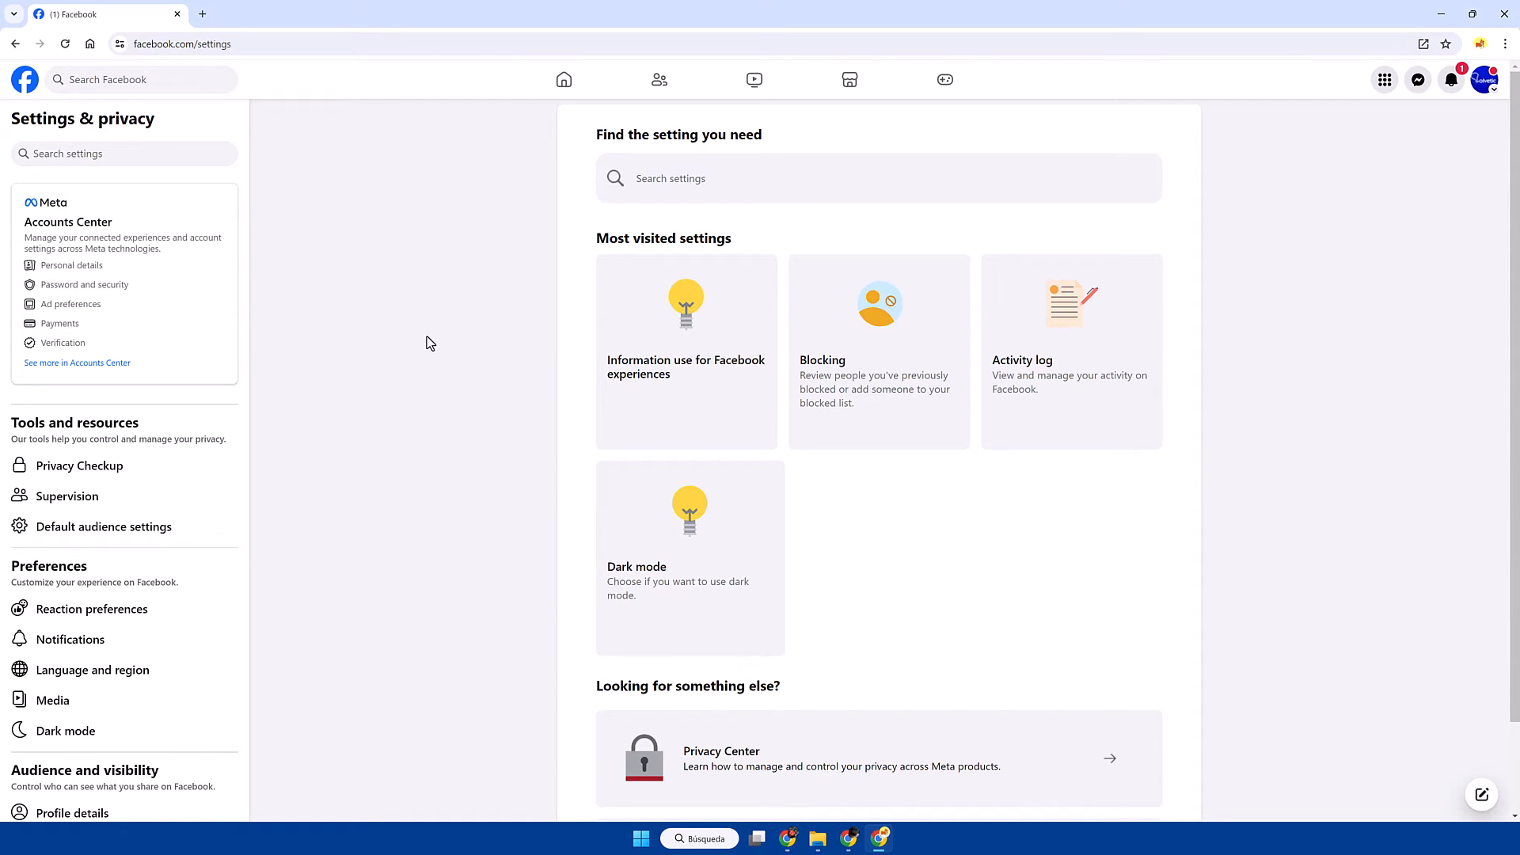
pyautogui.moveTo(127, 292)
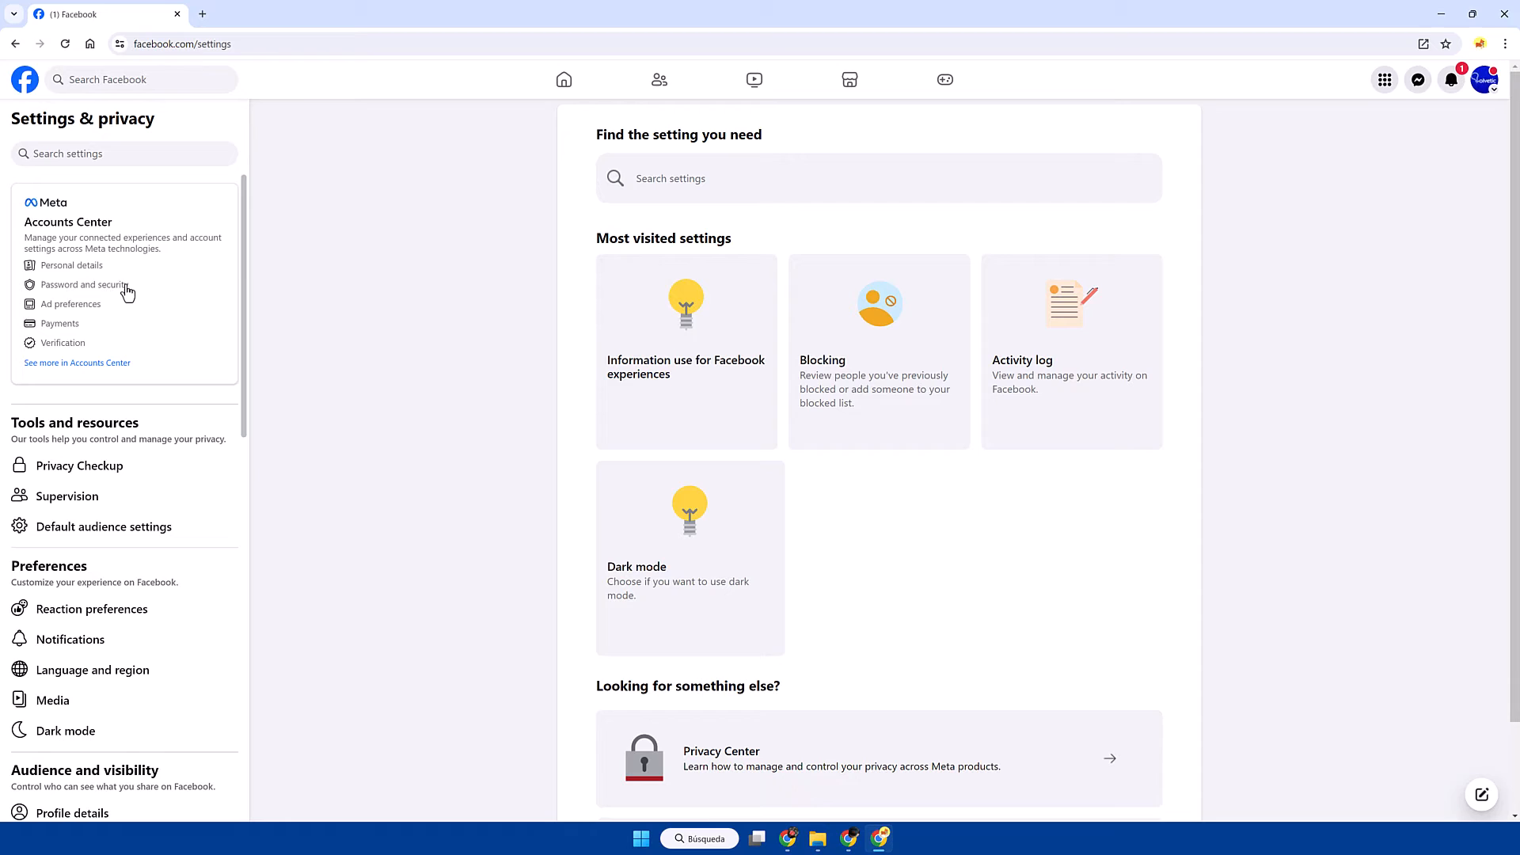
# - Open Accounts Center and its Your information and permissions section
pyautogui.click(77, 362)
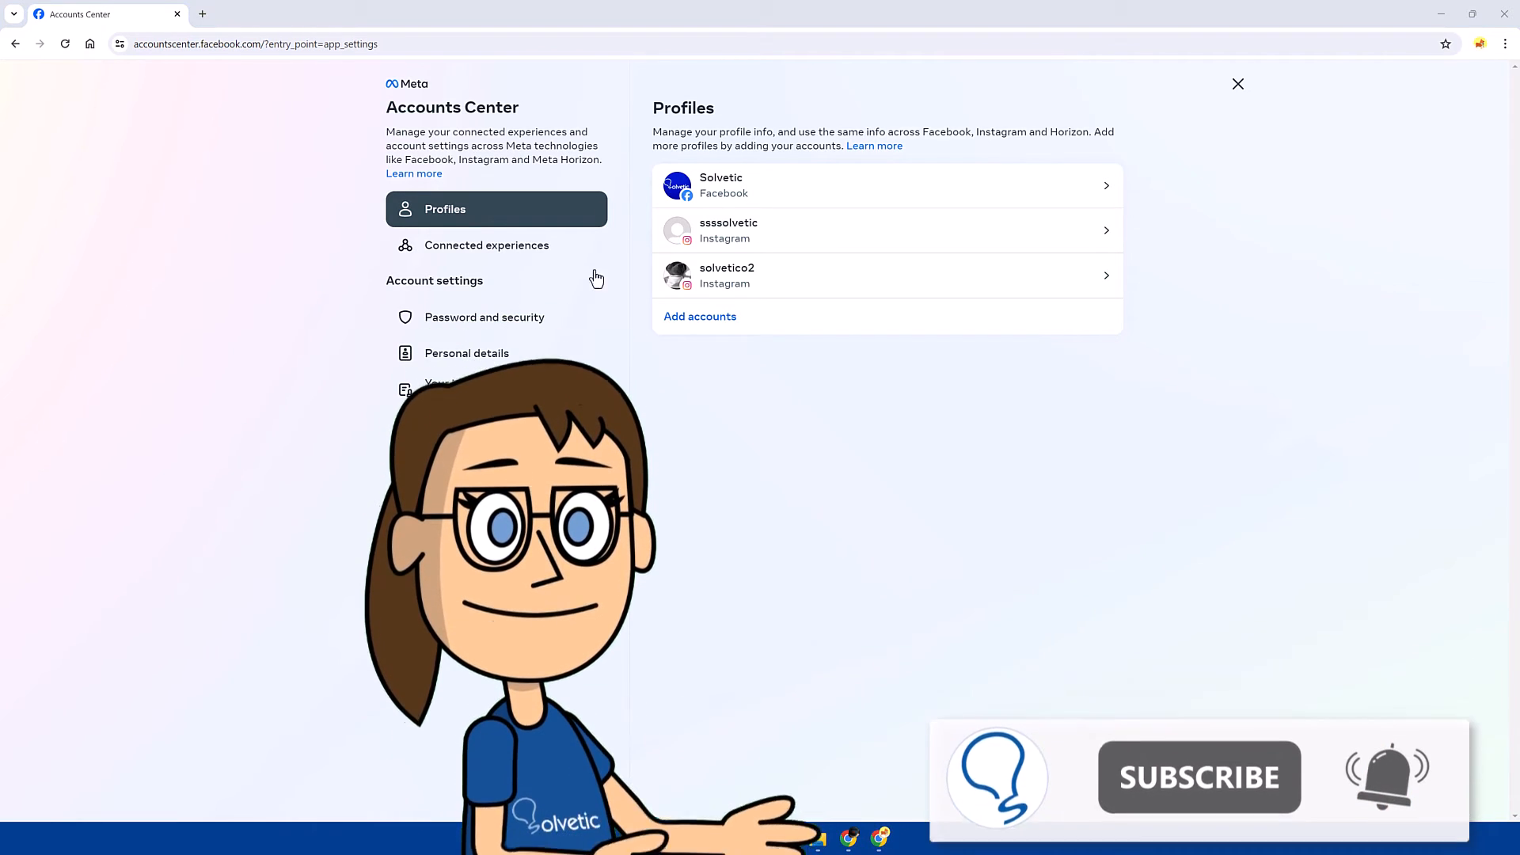
pyautogui.click(480, 389)
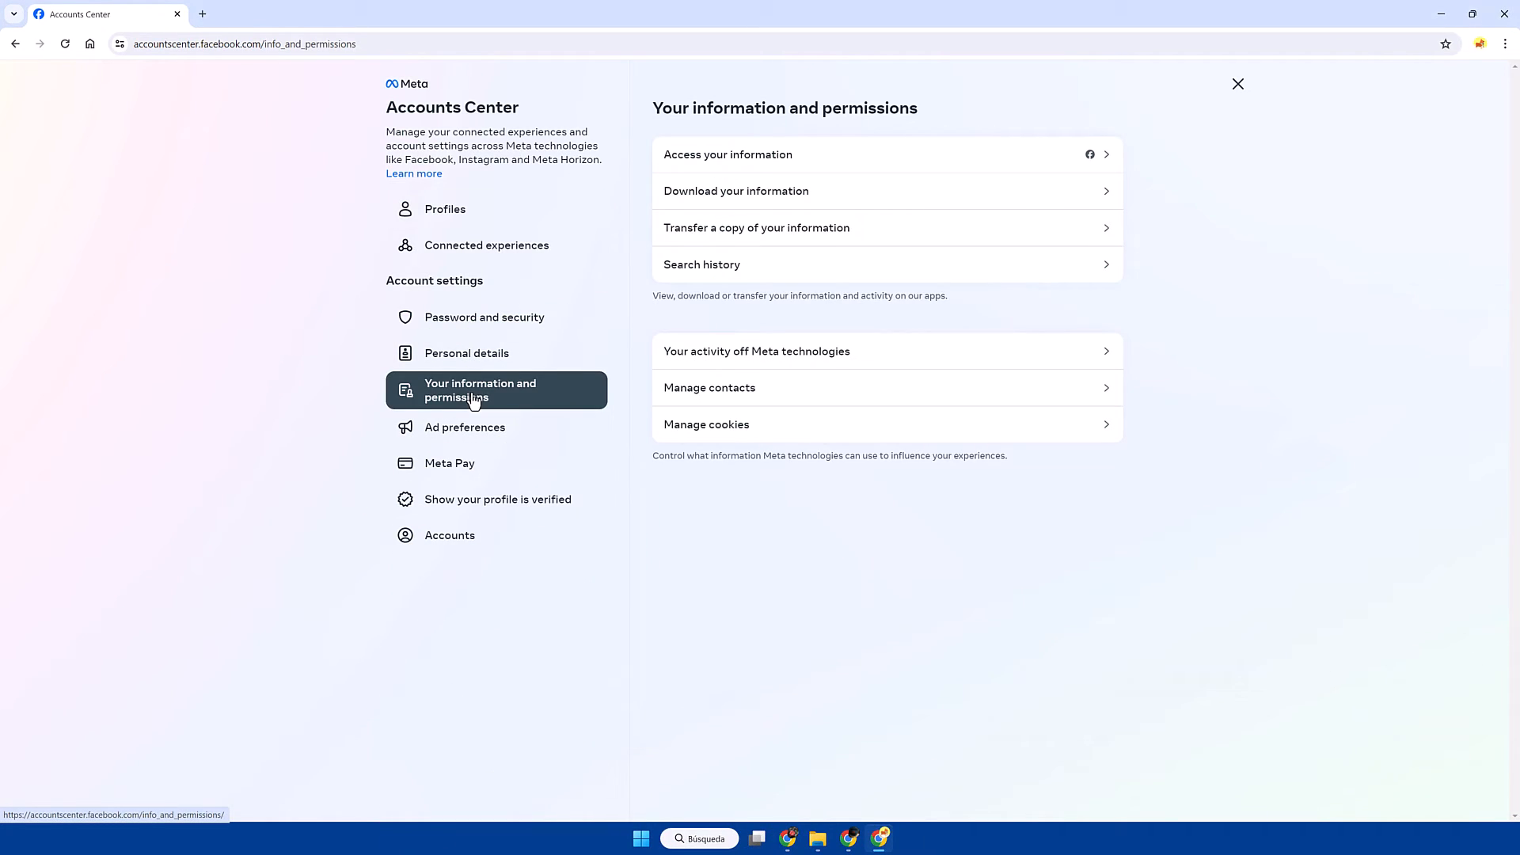
pyautogui.moveTo(604, 323)
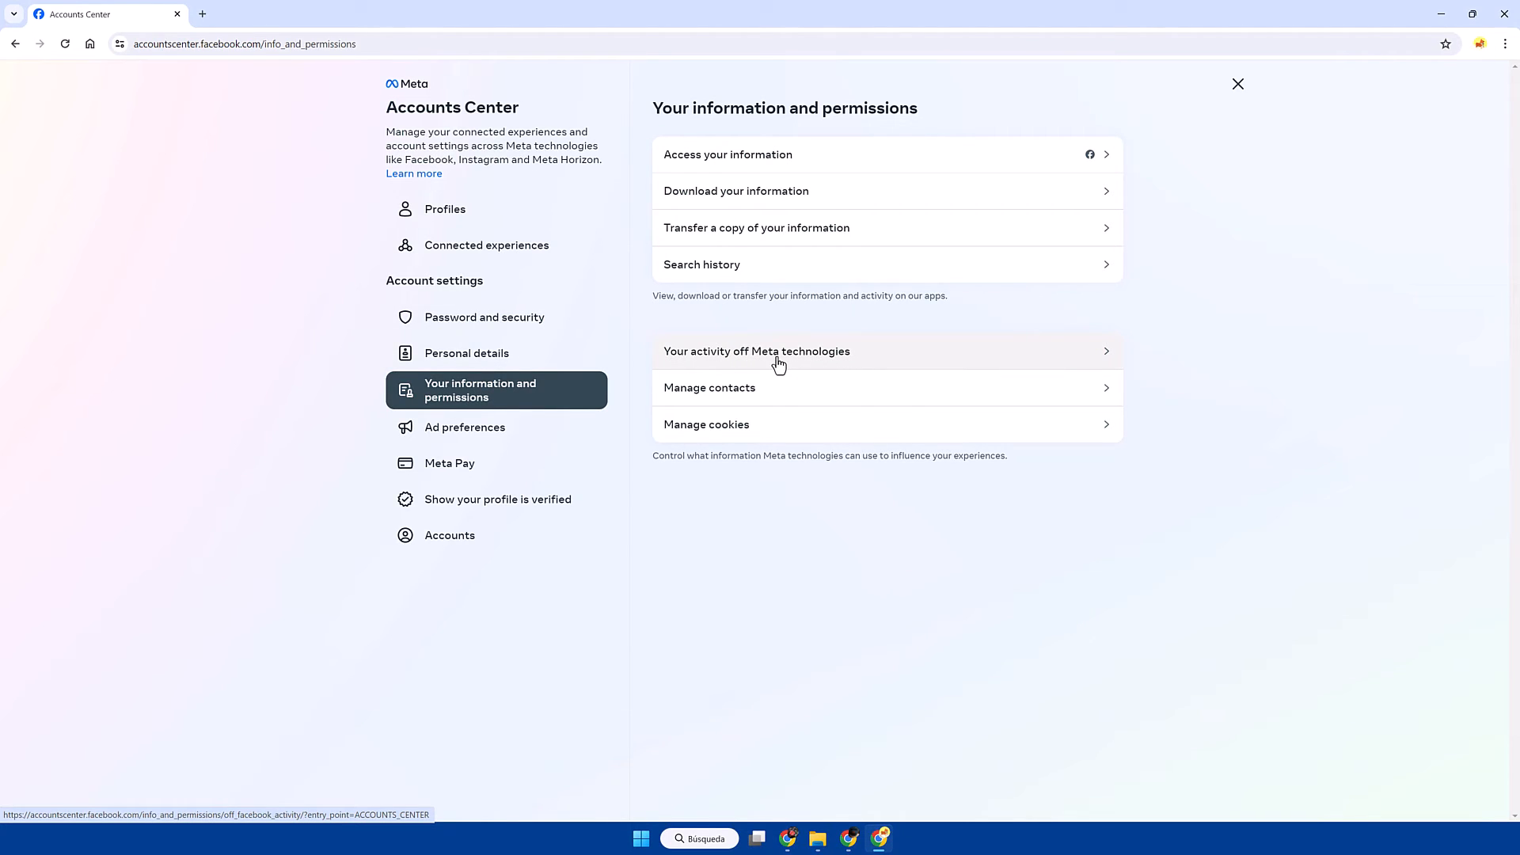
# - Open Your activity off Meta technologies, view Recent activity, then return to the overview
pyautogui.click(756, 350)
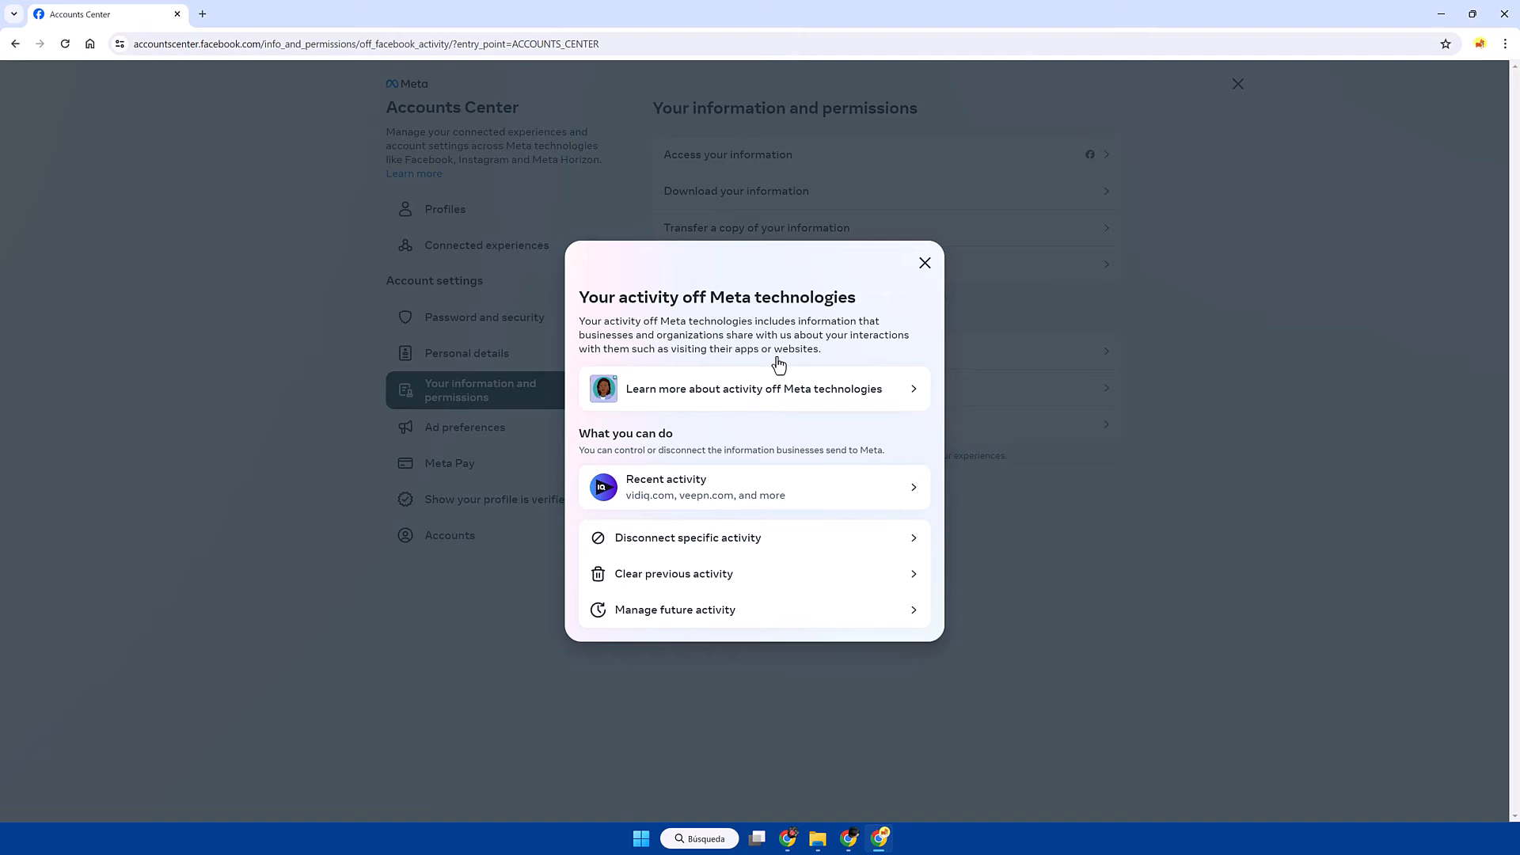
pyautogui.moveTo(815, 480)
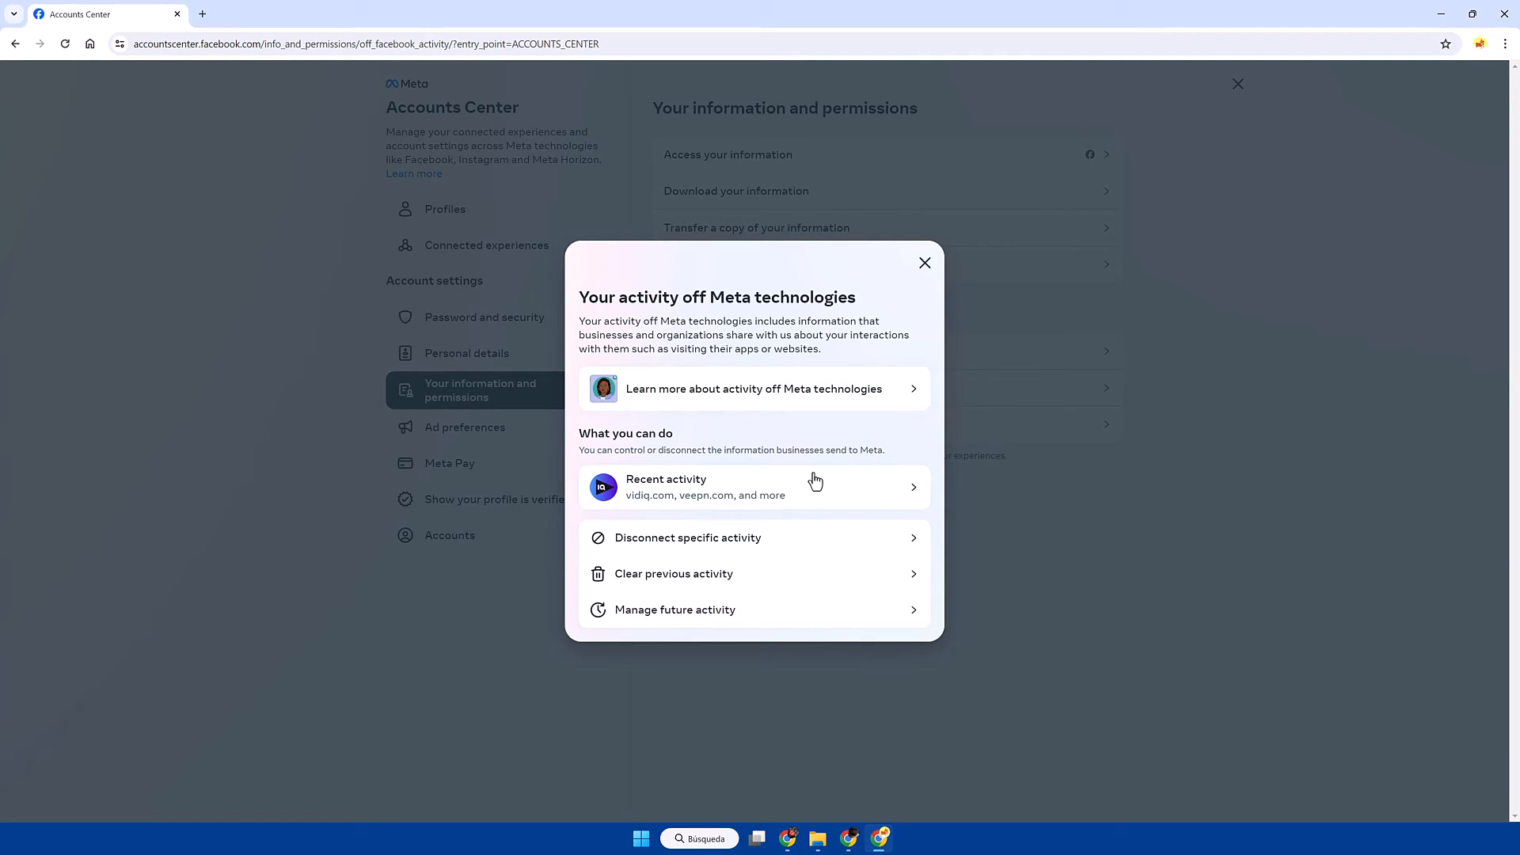
pyautogui.moveTo(883, 497)
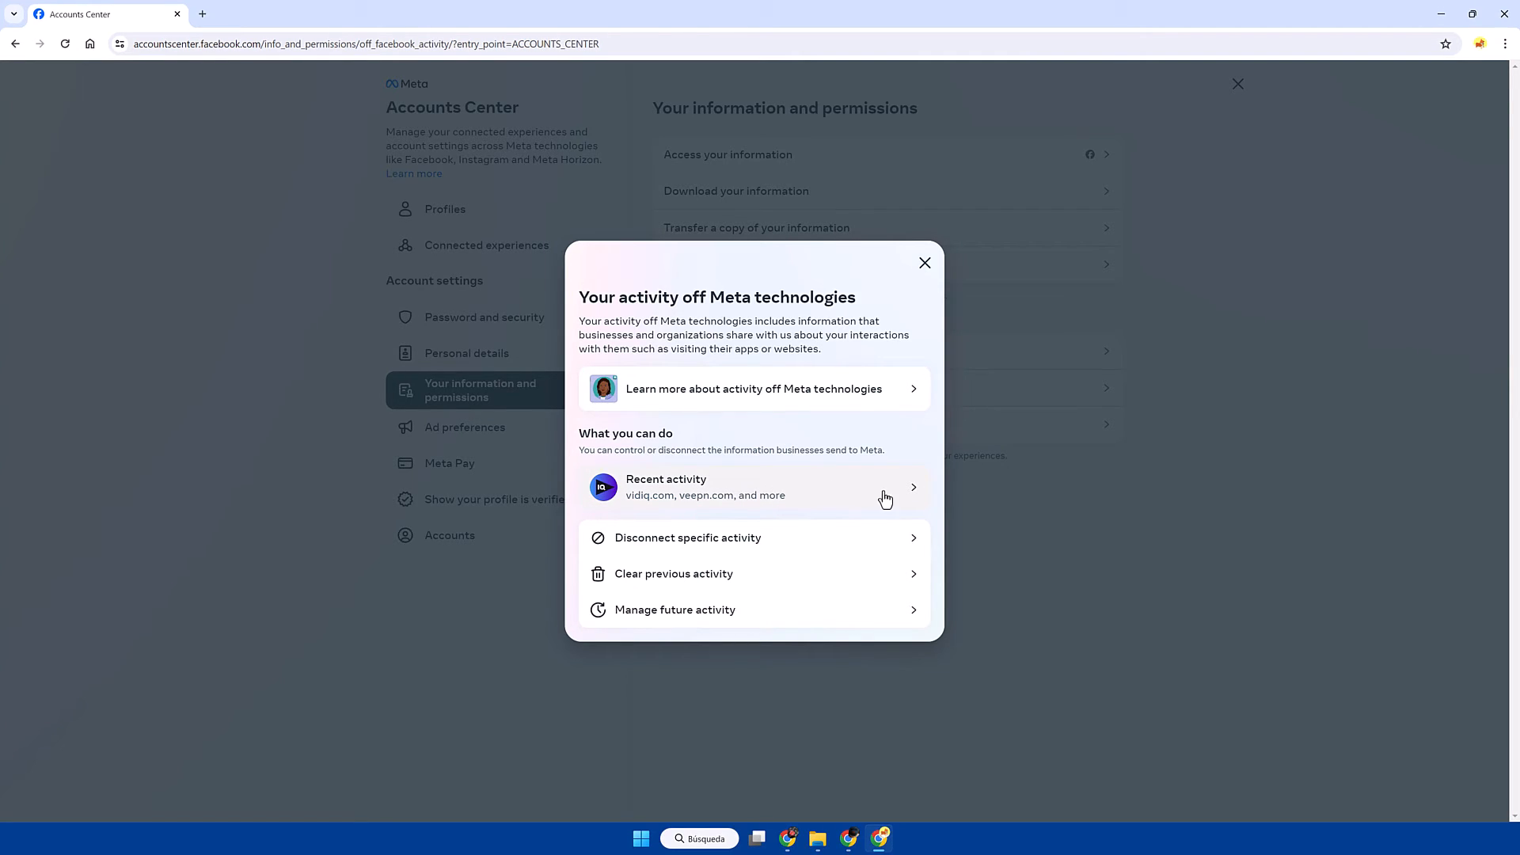
pyautogui.moveTo(907, 489)
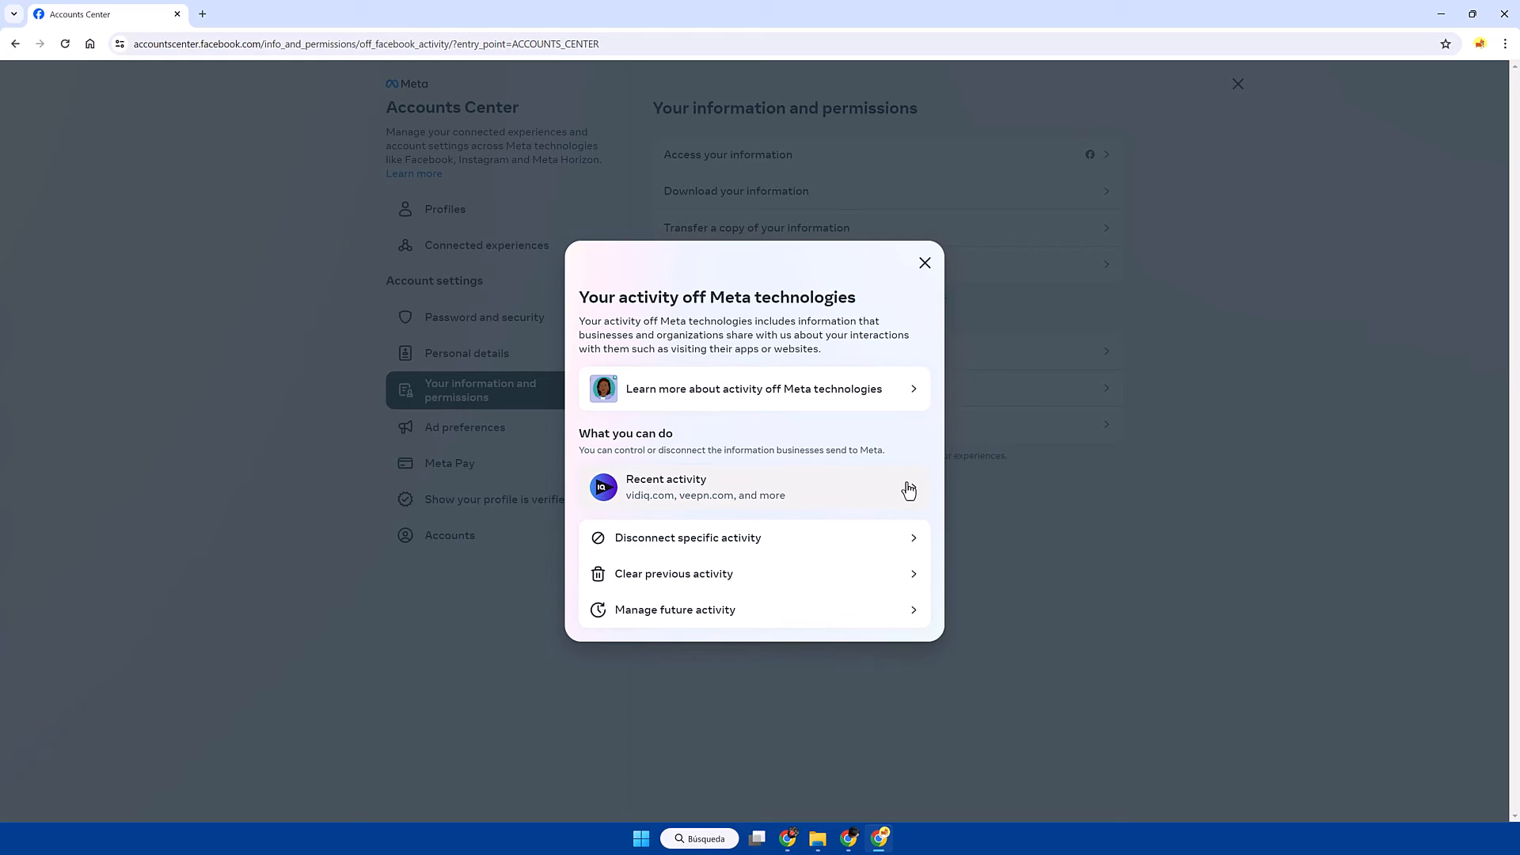
pyautogui.click(755, 486)
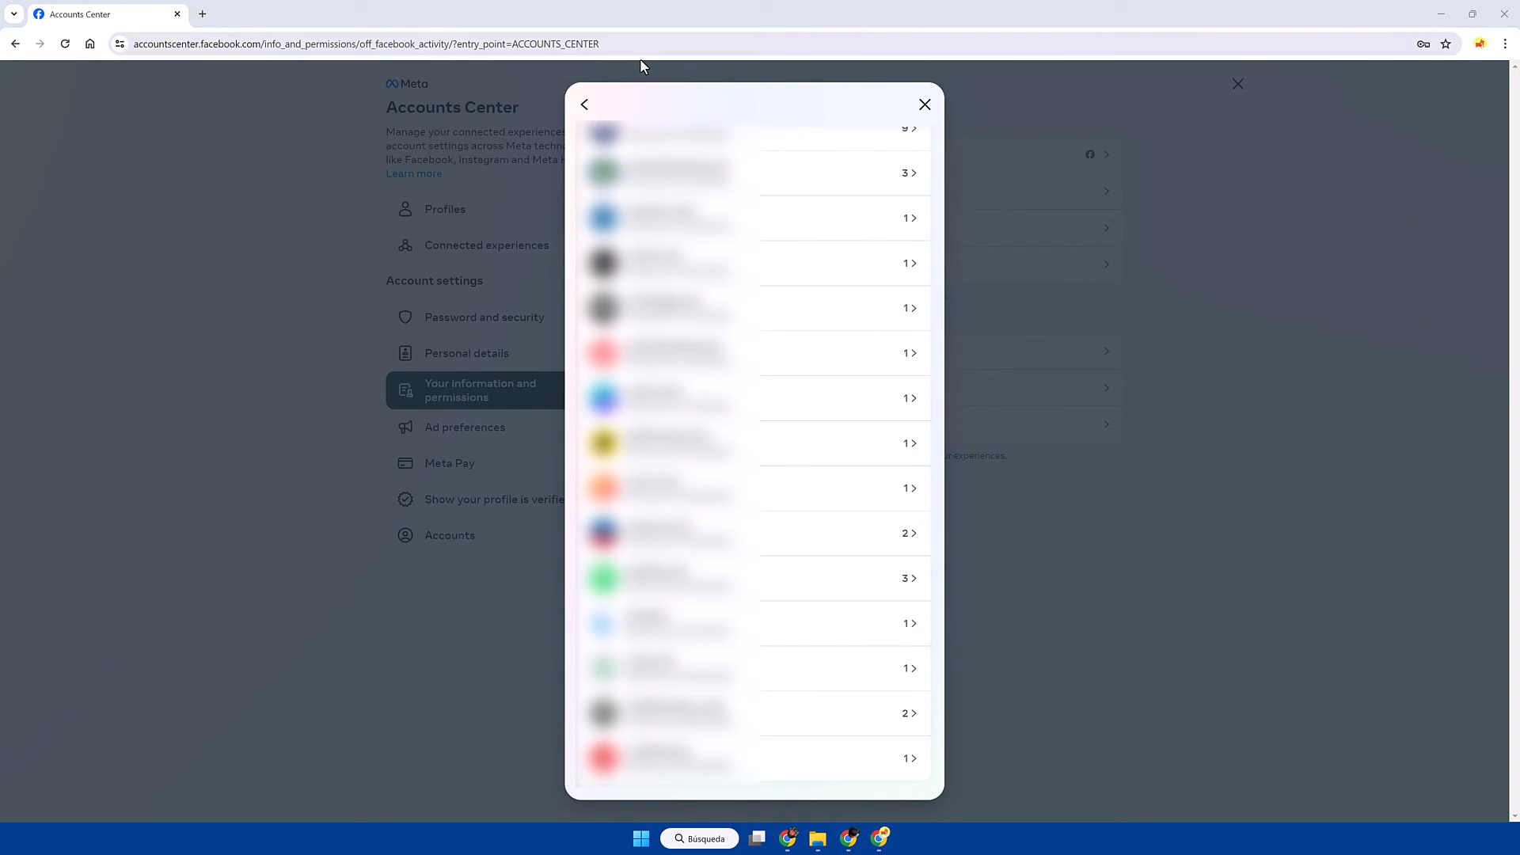
pyautogui.click(584, 104)
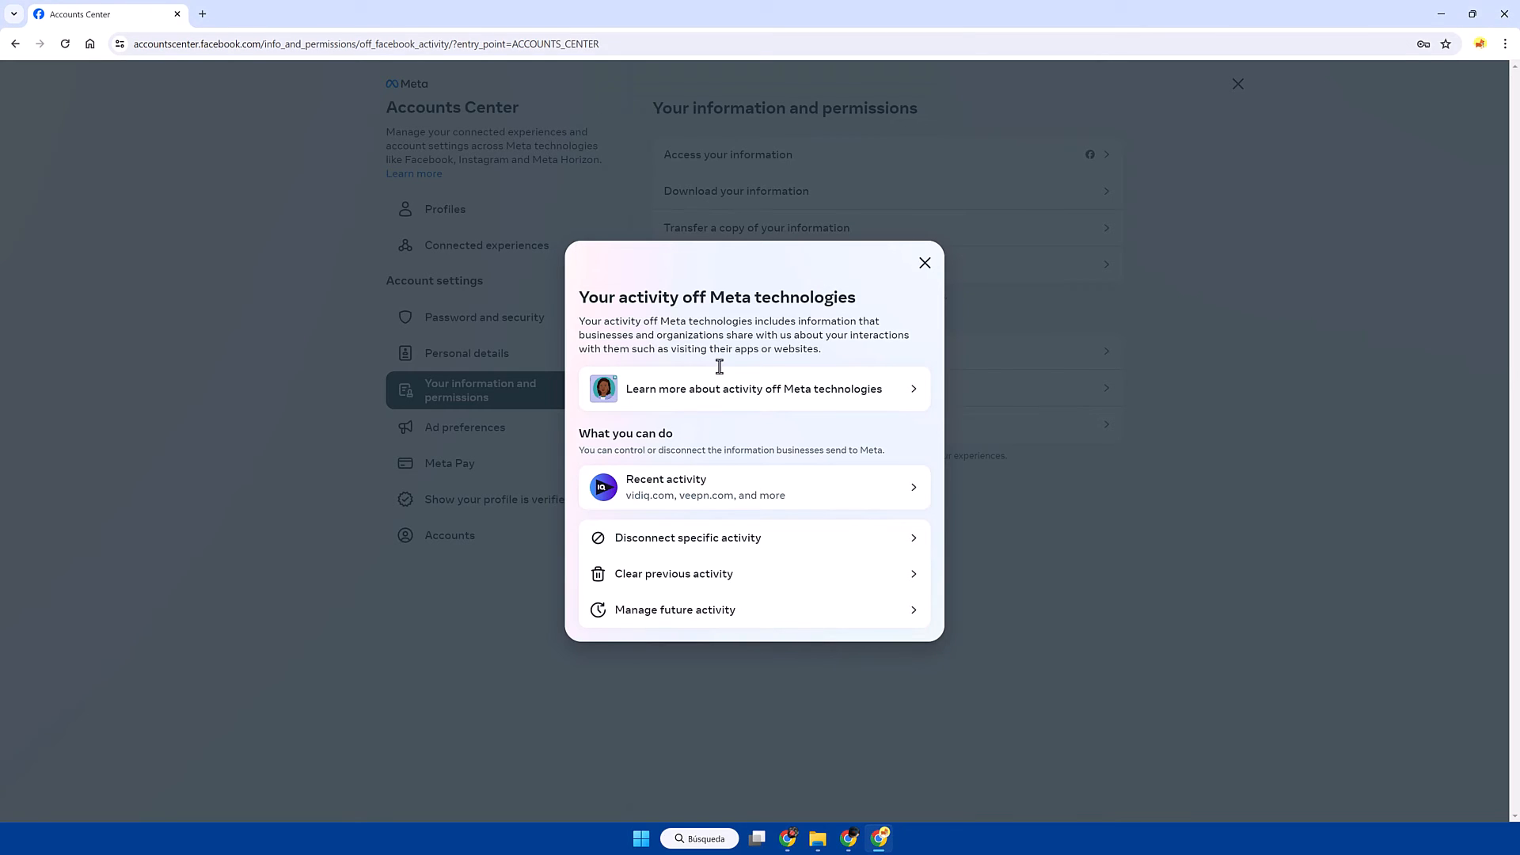
pyautogui.moveTo(741, 584)
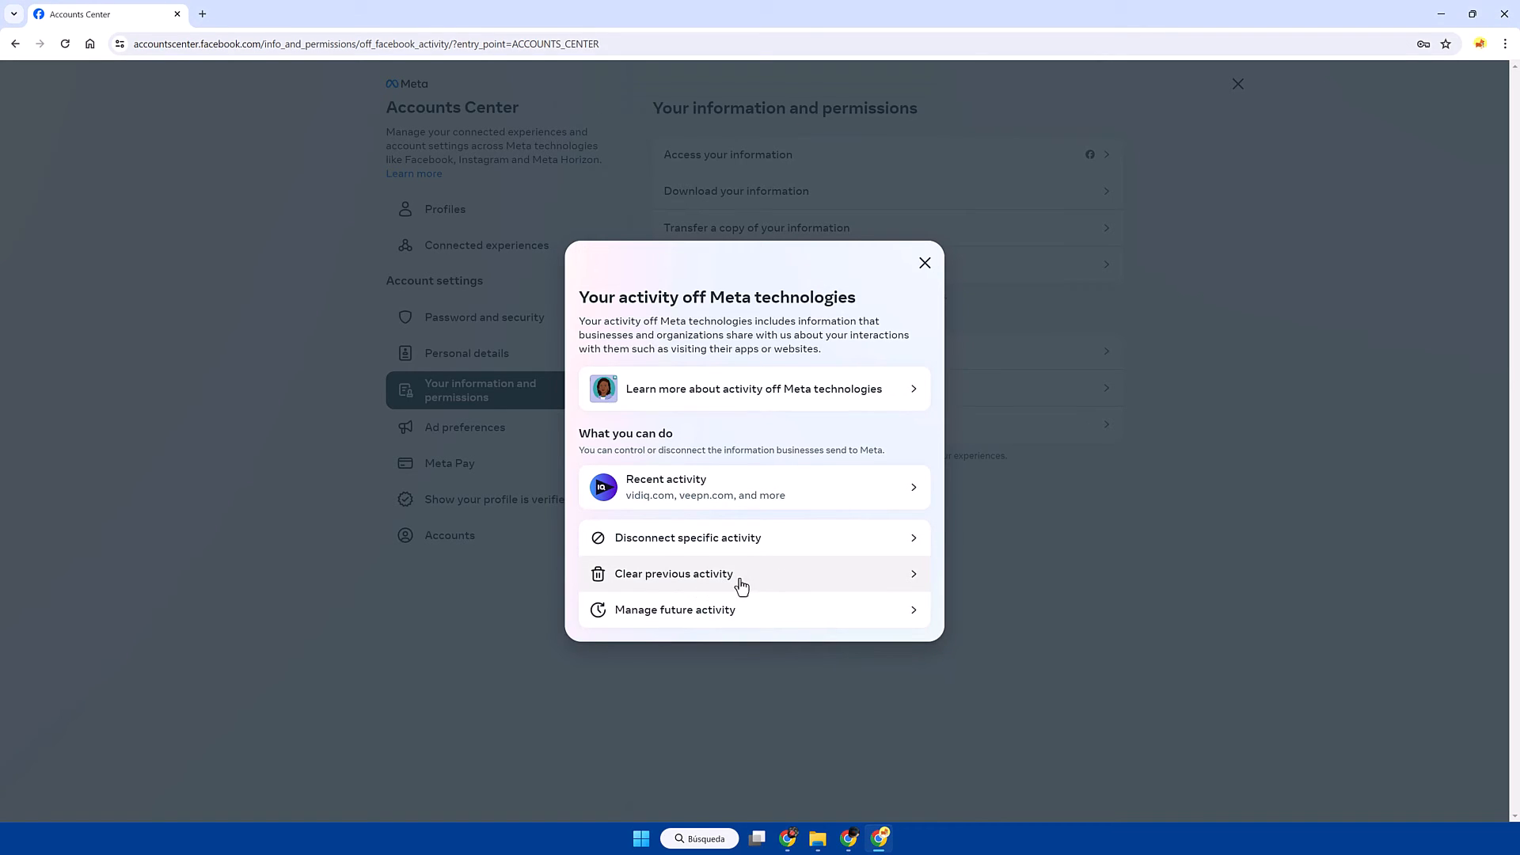
pyautogui.moveTo(754, 569)
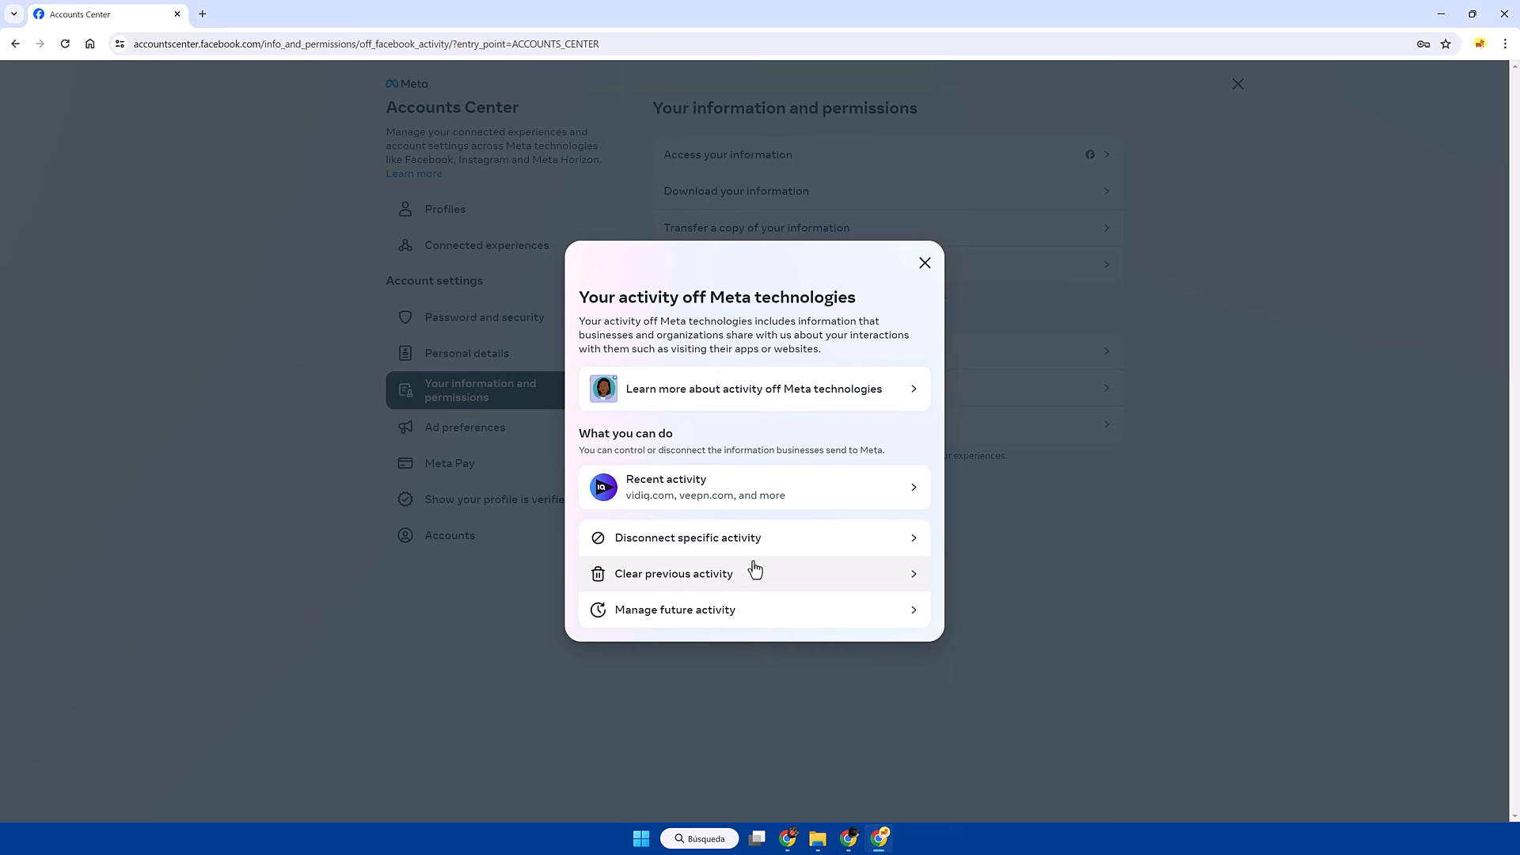
pyautogui.moveTo(1013, 567)
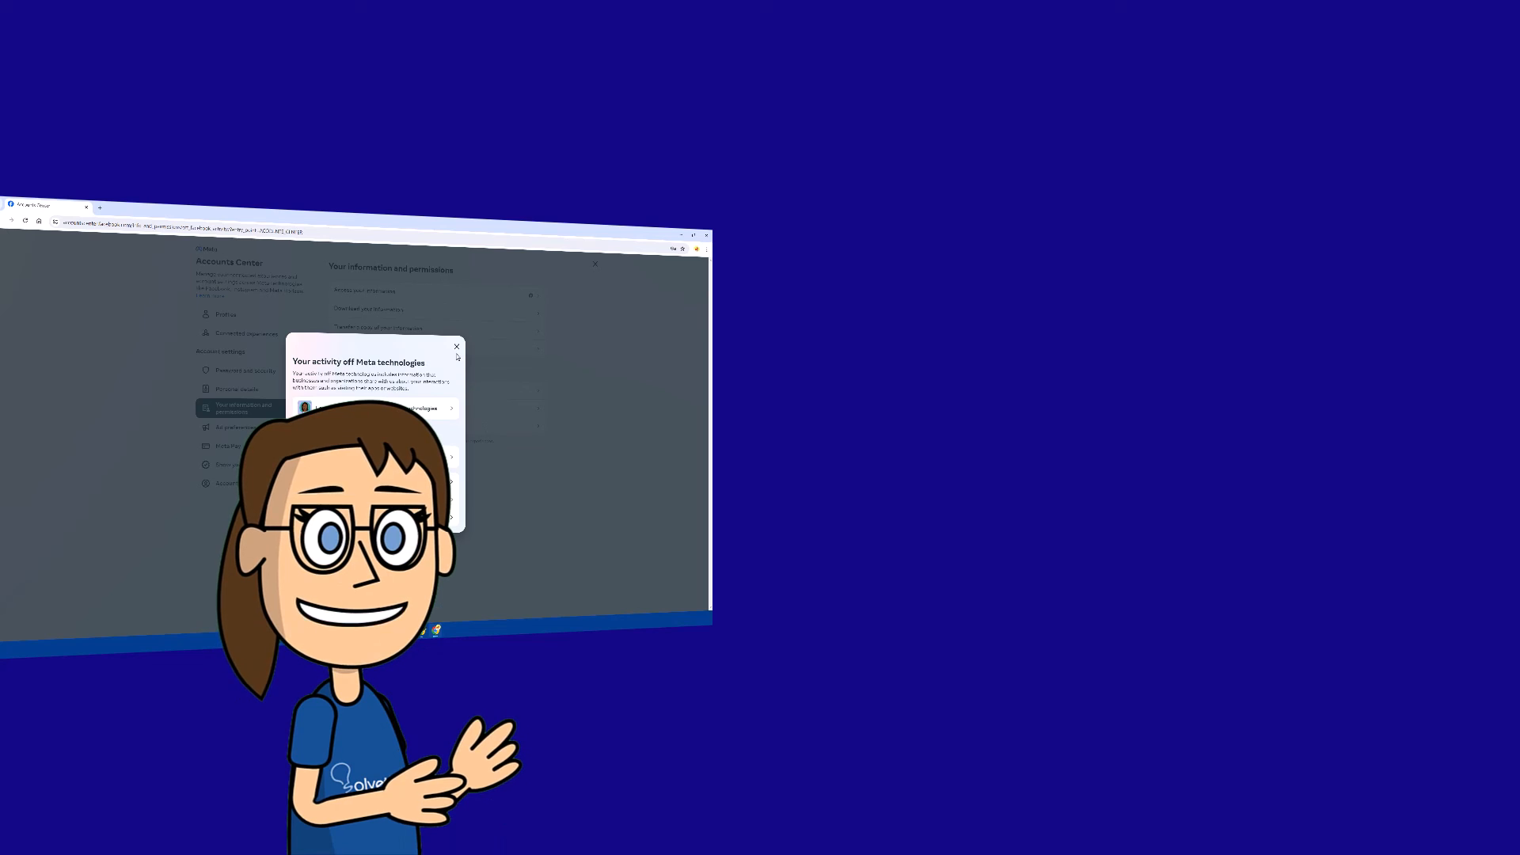
pyautogui.click(455, 346)
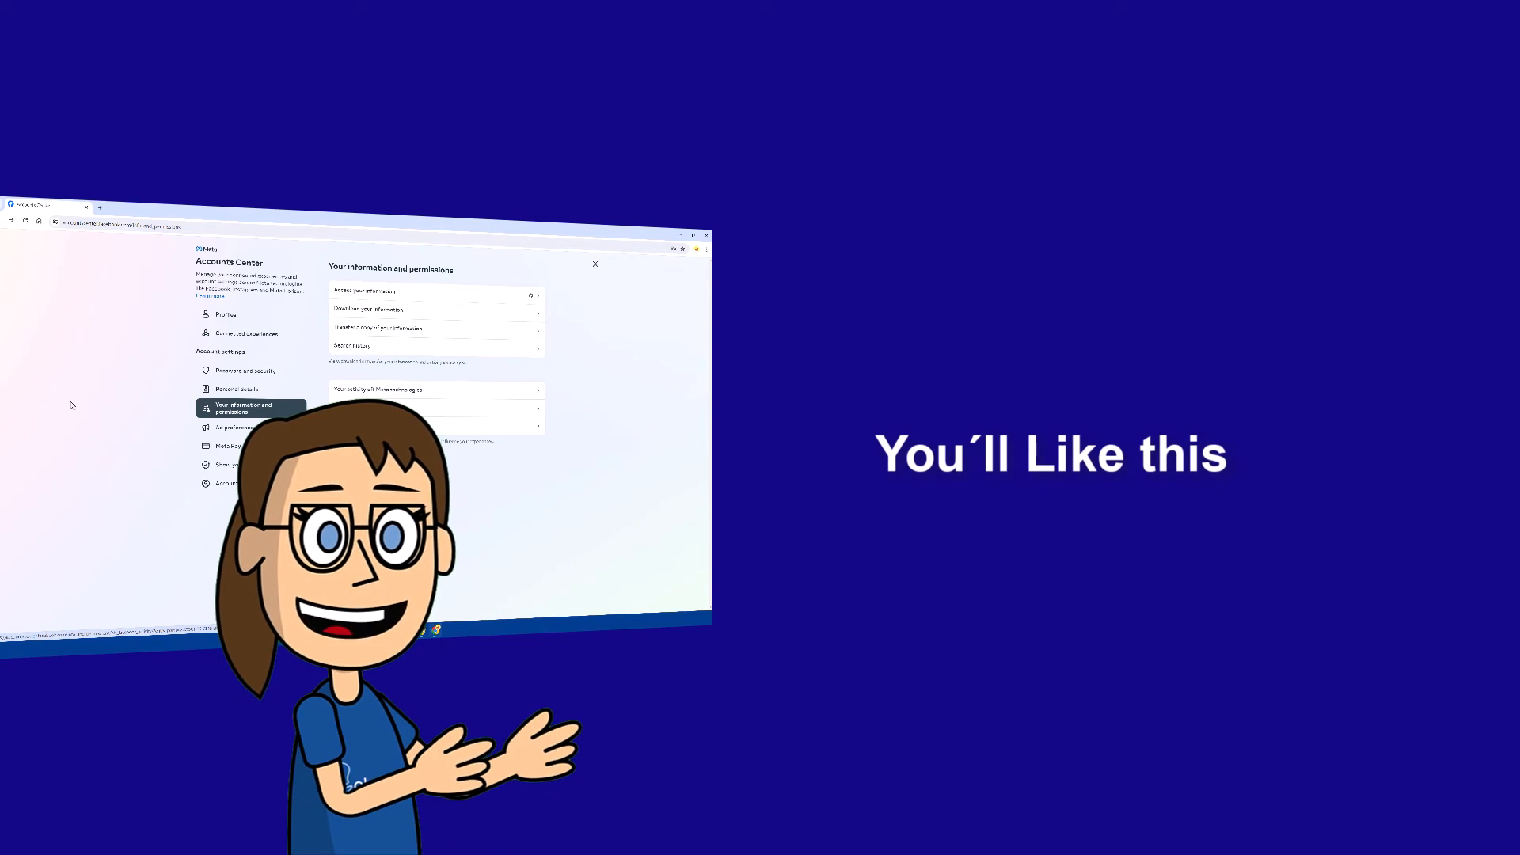